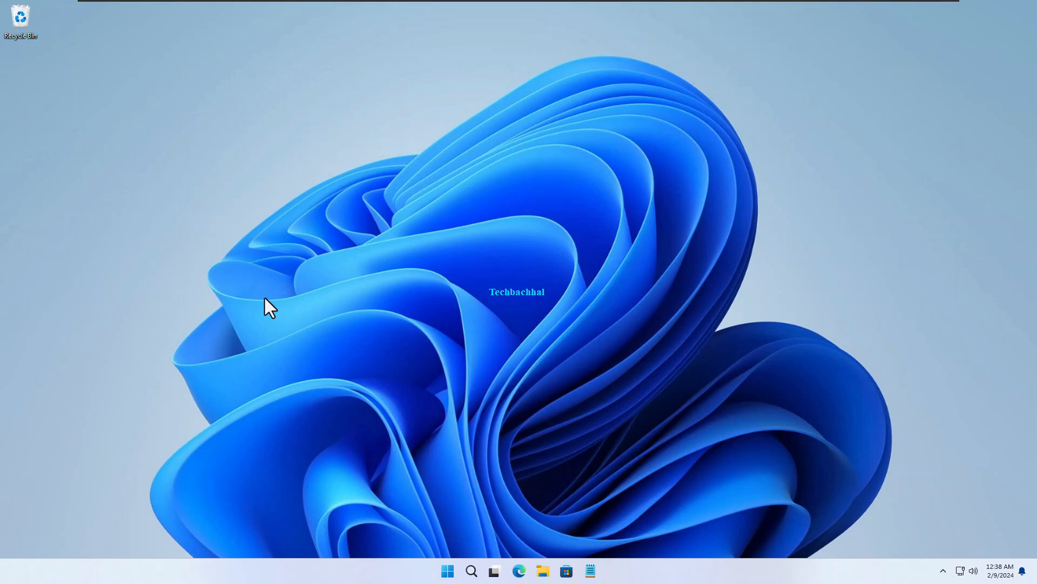
{"action": "mouse_move", "coordinate": [411, 367]}
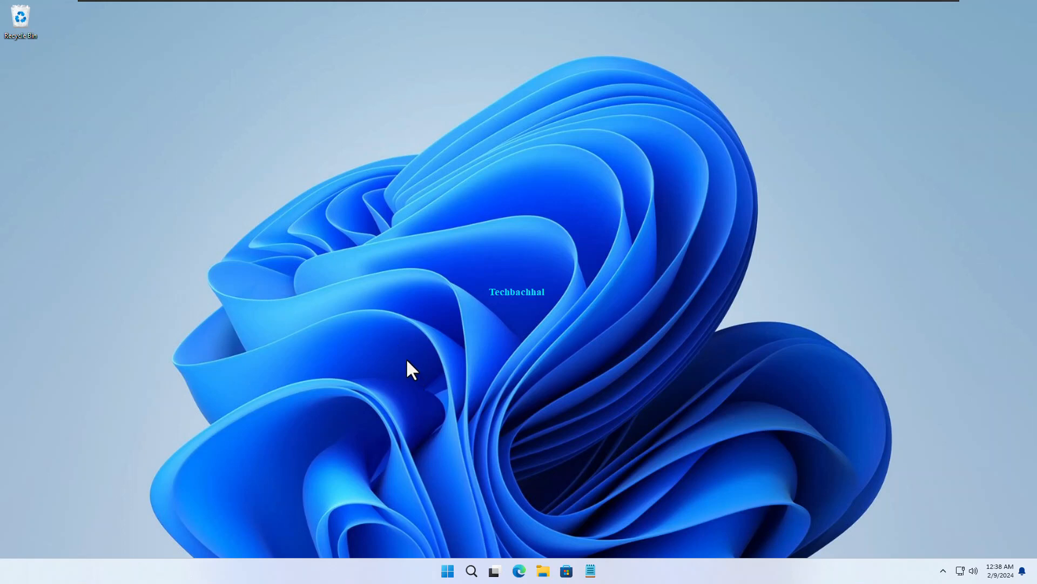
Run 'temp' to reach C:\Windows\Temp and continue past the permanent-access prompt.
{"action": "key", "text": "Win+r"}
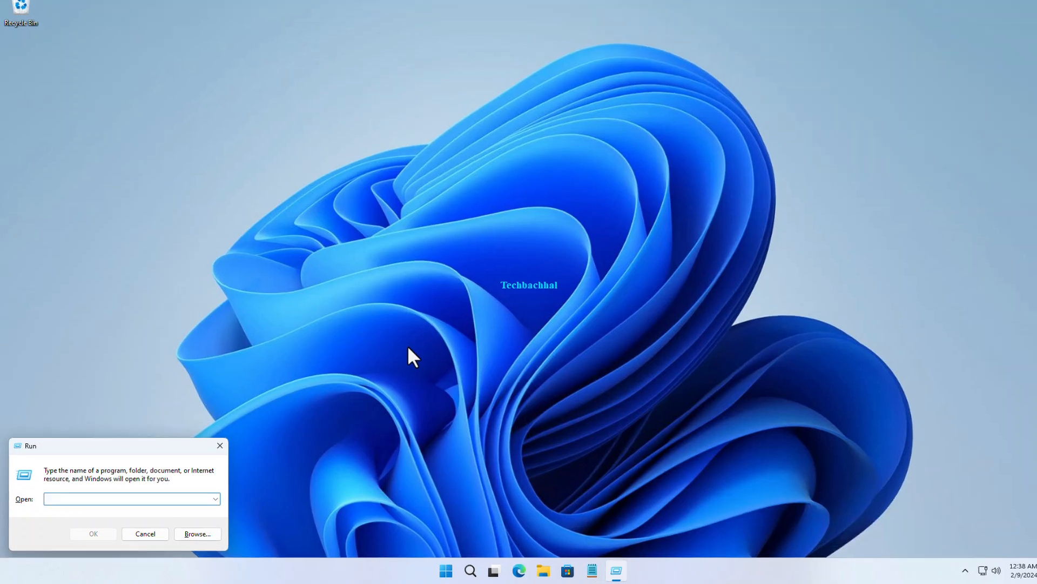
{"action": "type", "text": "tem"}
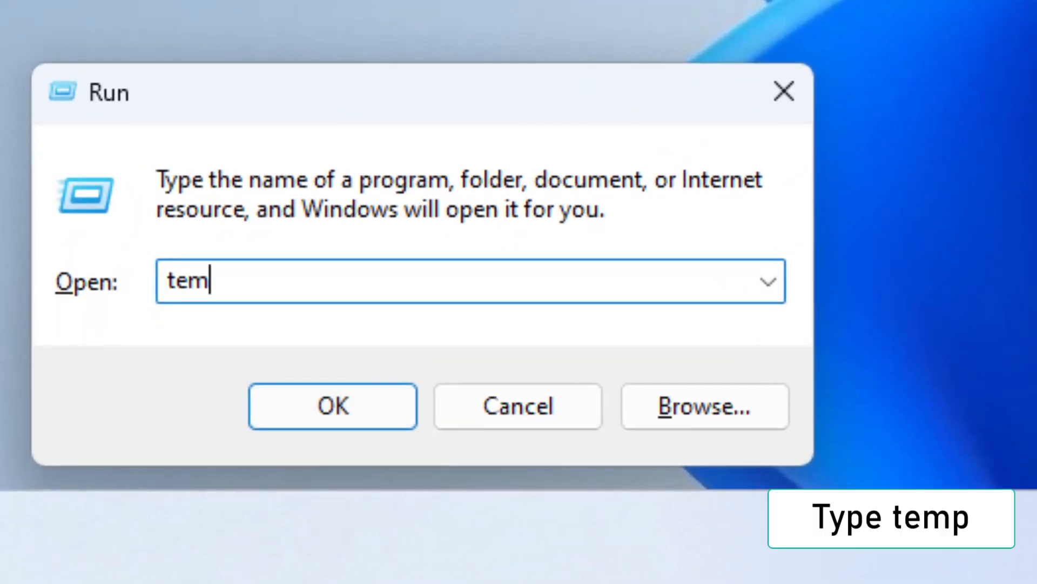
{"action": "type", "text": "p"}
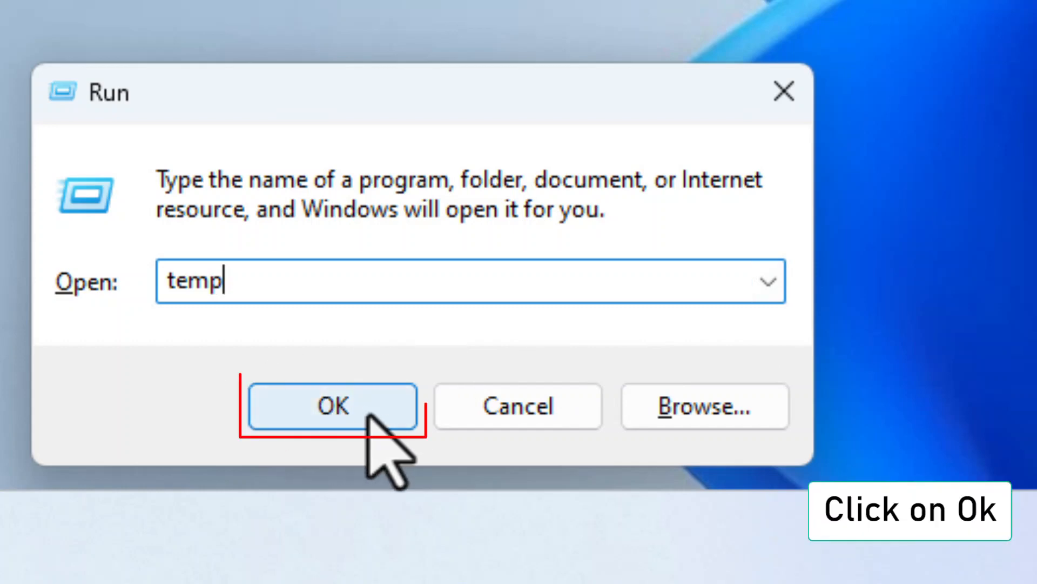
{"action": "left_click", "coordinate": [334, 405]}
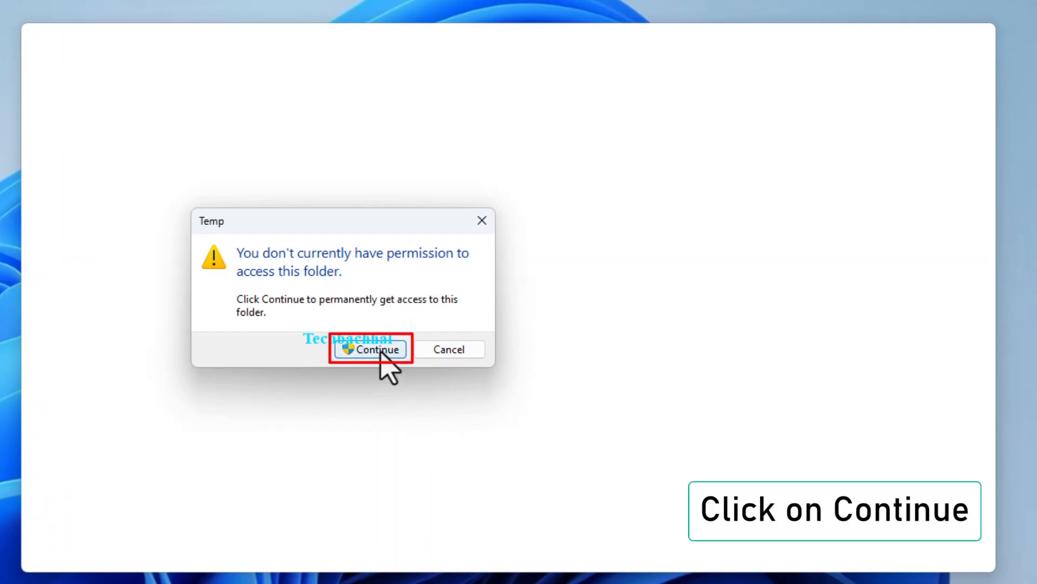
{"action": "left_click", "coordinate": [370, 349]}
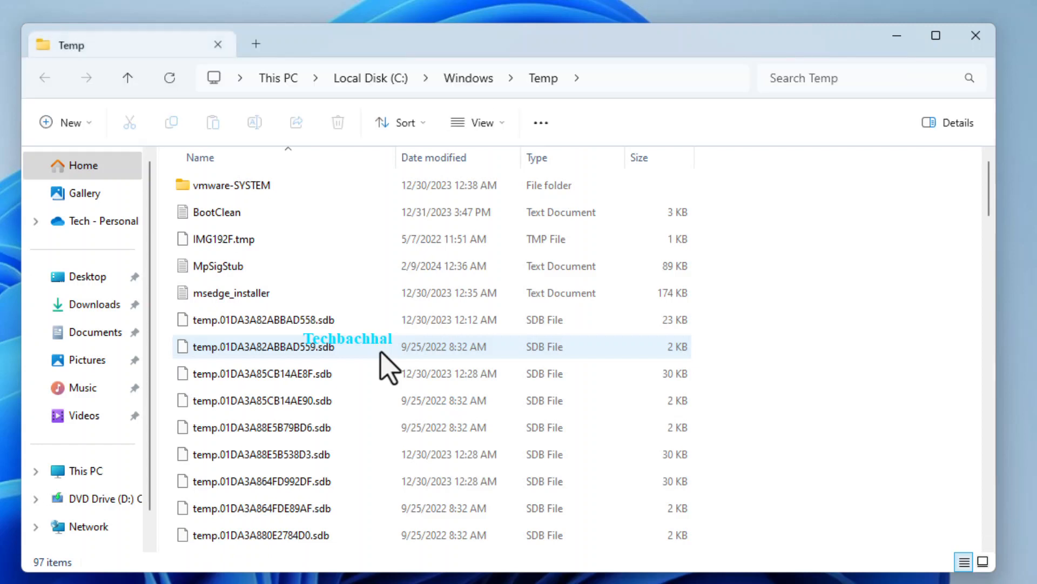
{"action": "mouse_move", "coordinate": [468, 78]}
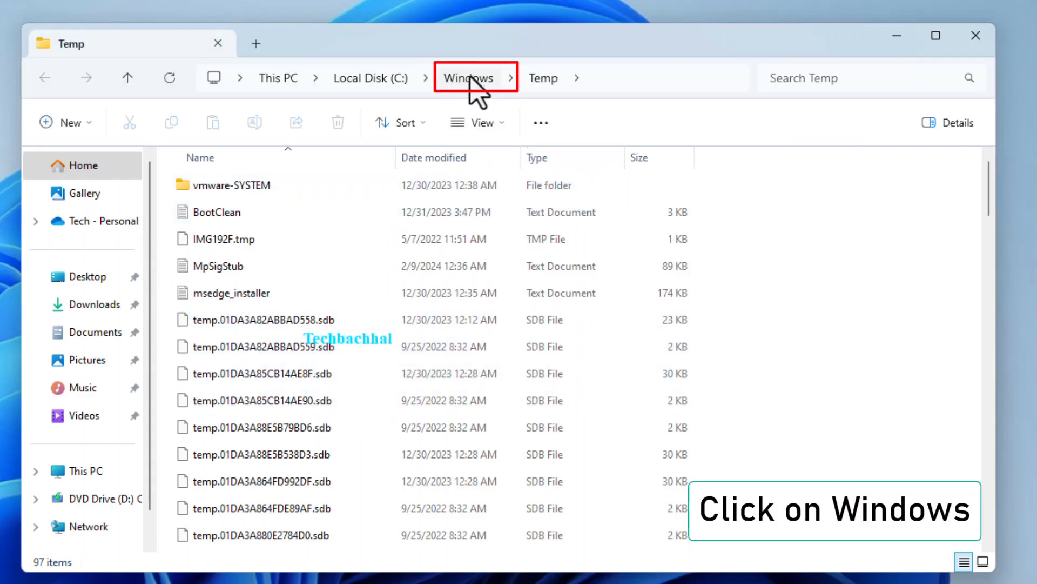
Navigate up to C:\Windows and bring up Properties for its Temp folder.
{"action": "left_click", "coordinate": [468, 78]}
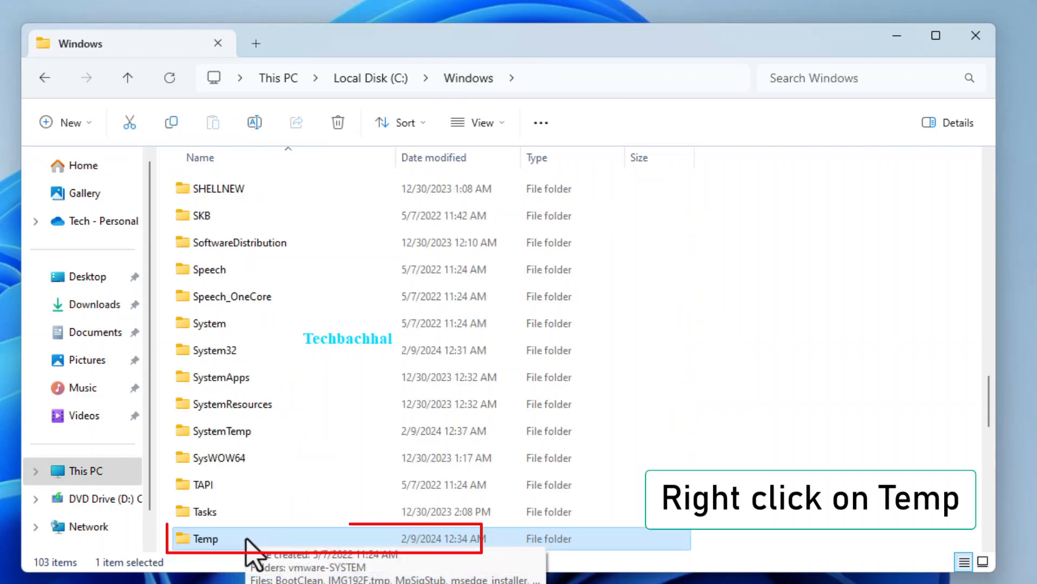
{"action": "right_click", "coordinate": [202, 538]}
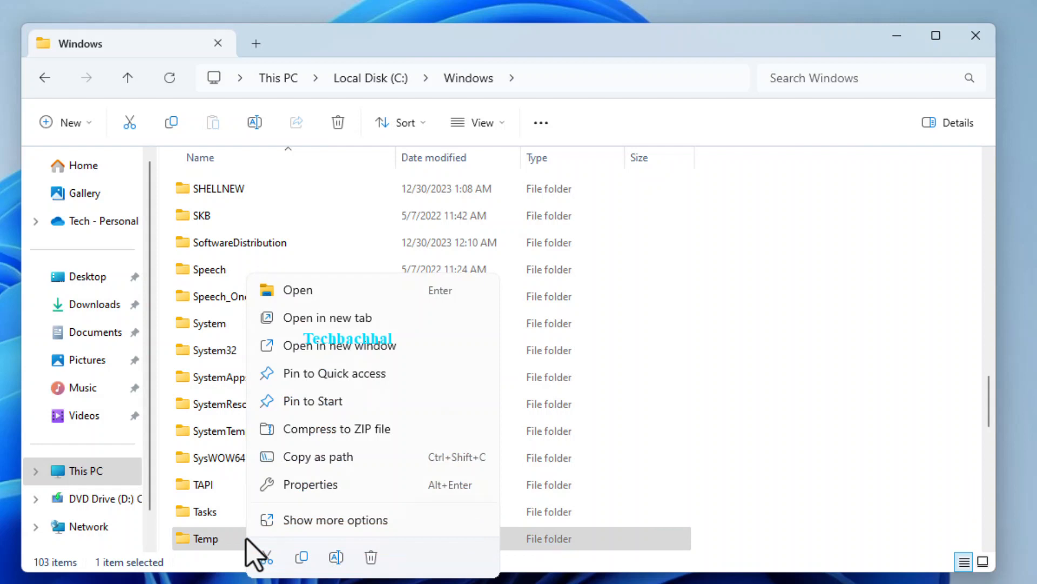
{"action": "mouse_move", "coordinate": [312, 502]}
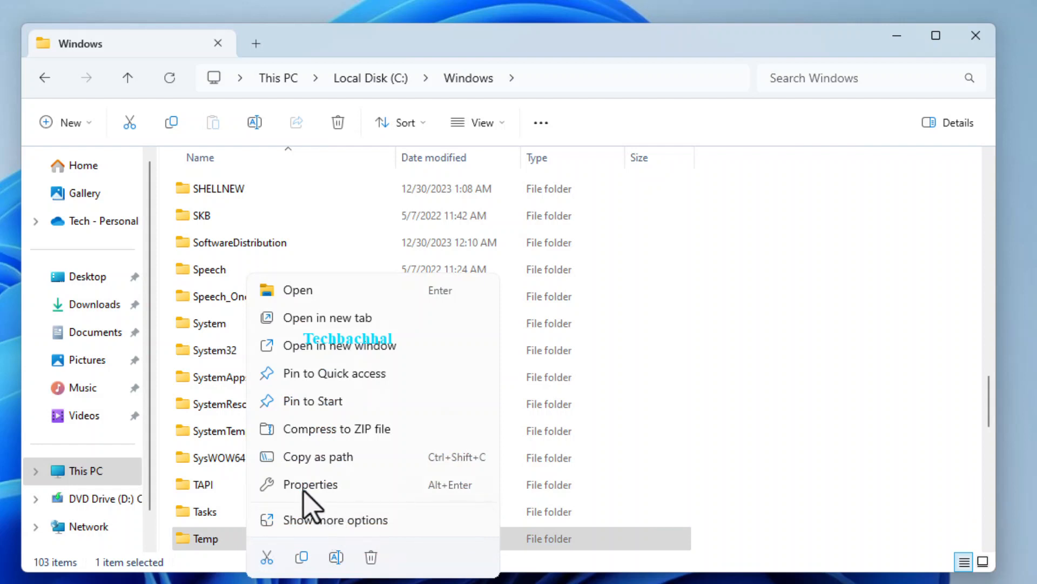
{"action": "mouse_move", "coordinate": [310, 484]}
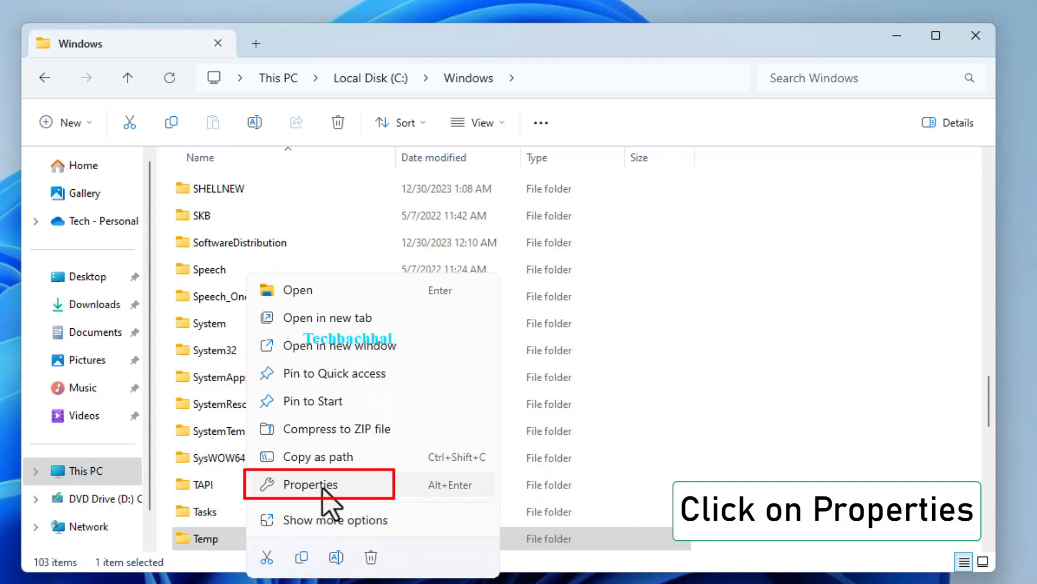
{"action": "left_click", "coordinate": [310, 484]}
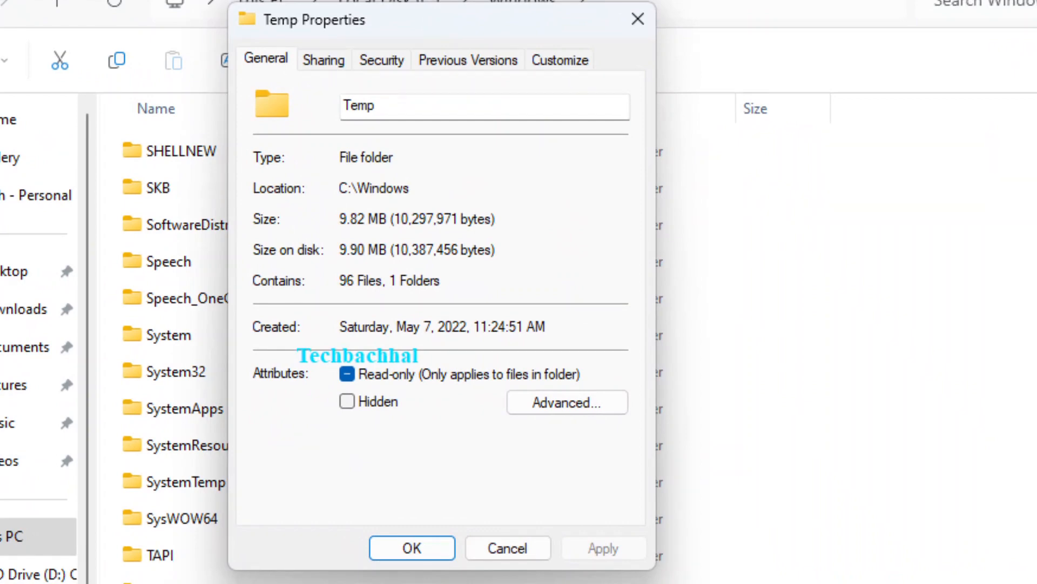
{"action": "mouse_move", "coordinate": [608, 396]}
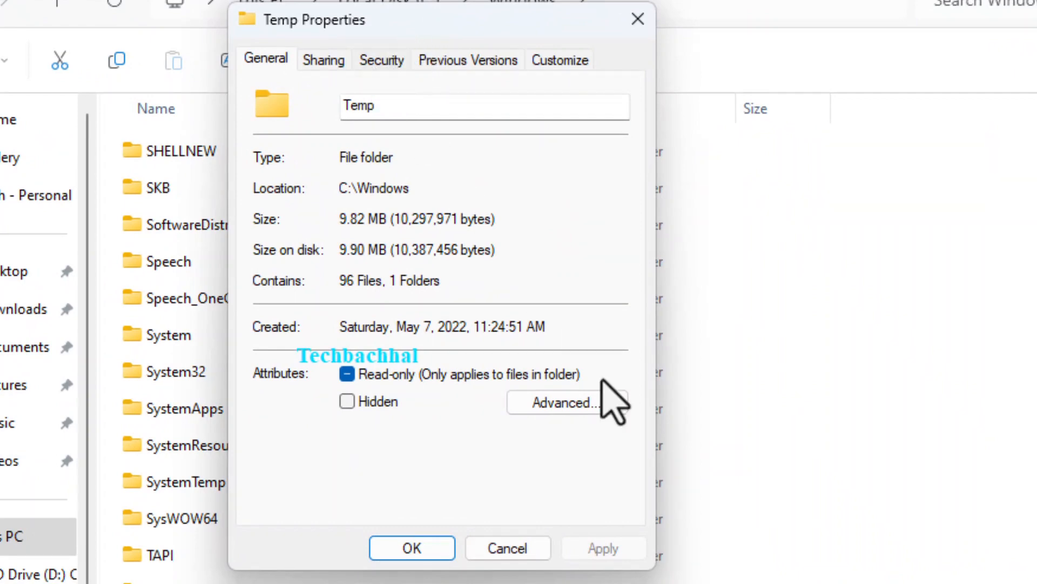
Add the Everyone group with Full control Allow on C:\Windows\Temp and apply it.
{"action": "left_click", "coordinate": [565, 402]}
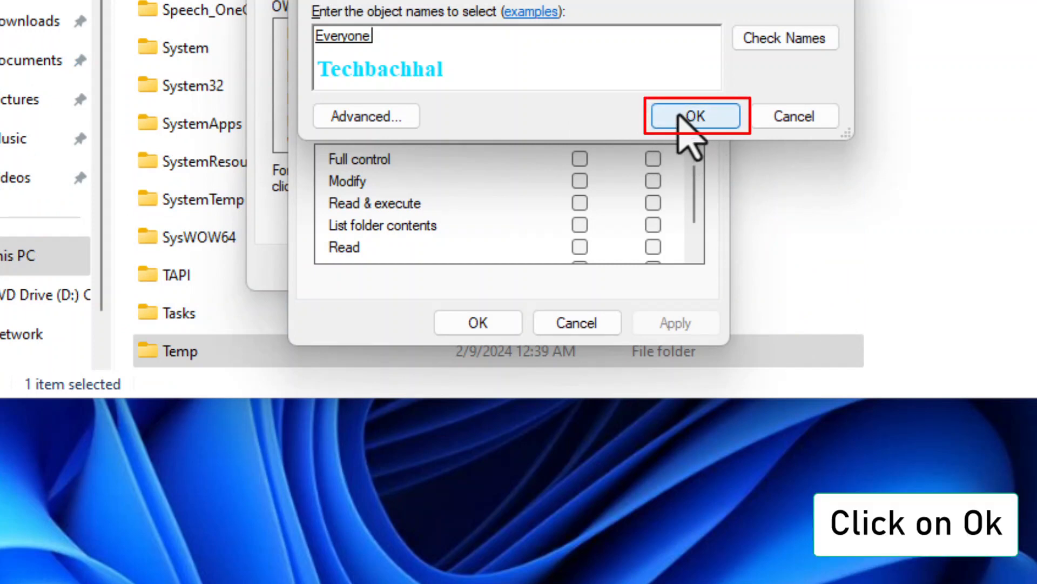
{"action": "left_click", "coordinate": [696, 115]}
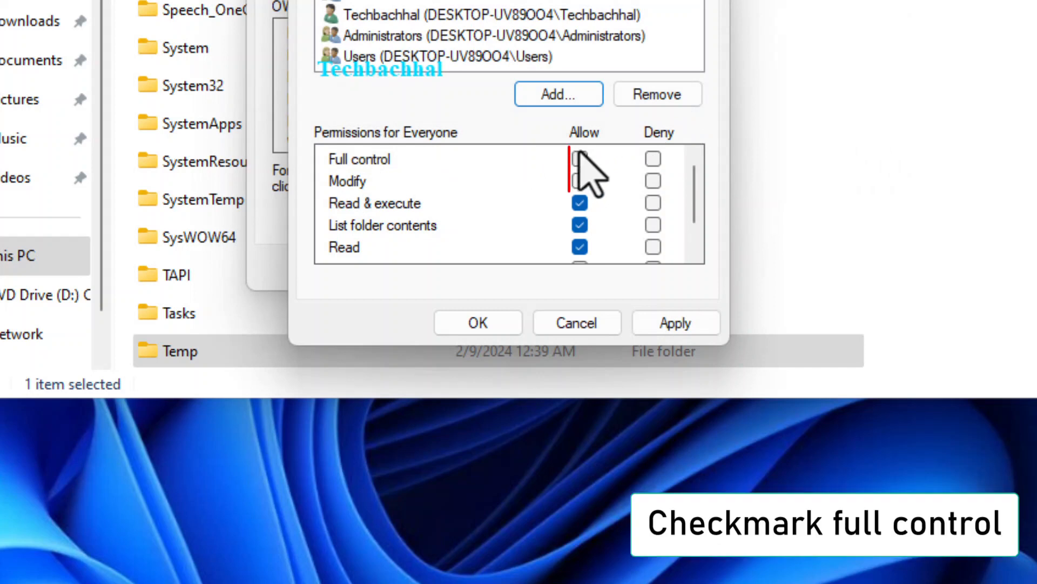
{"action": "left_click", "coordinate": [579, 158]}
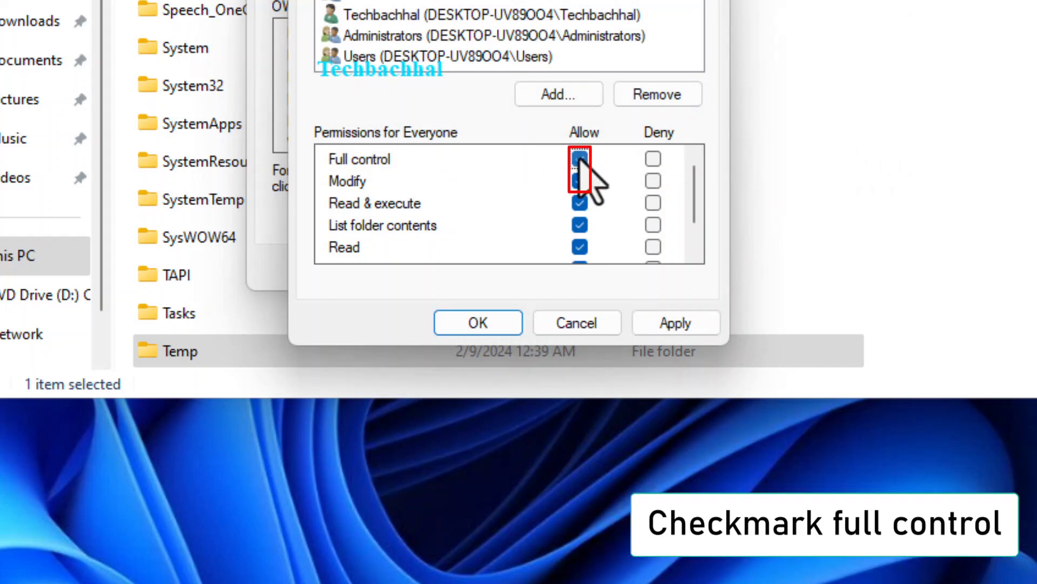
{"action": "left_click", "coordinate": [579, 159]}
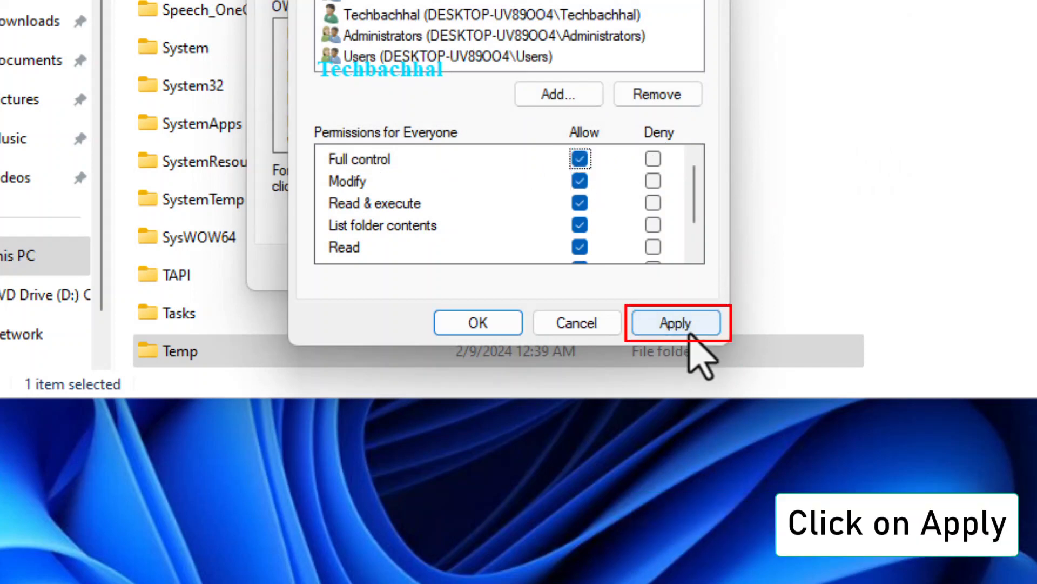
{"action": "left_click", "coordinate": [675, 323]}
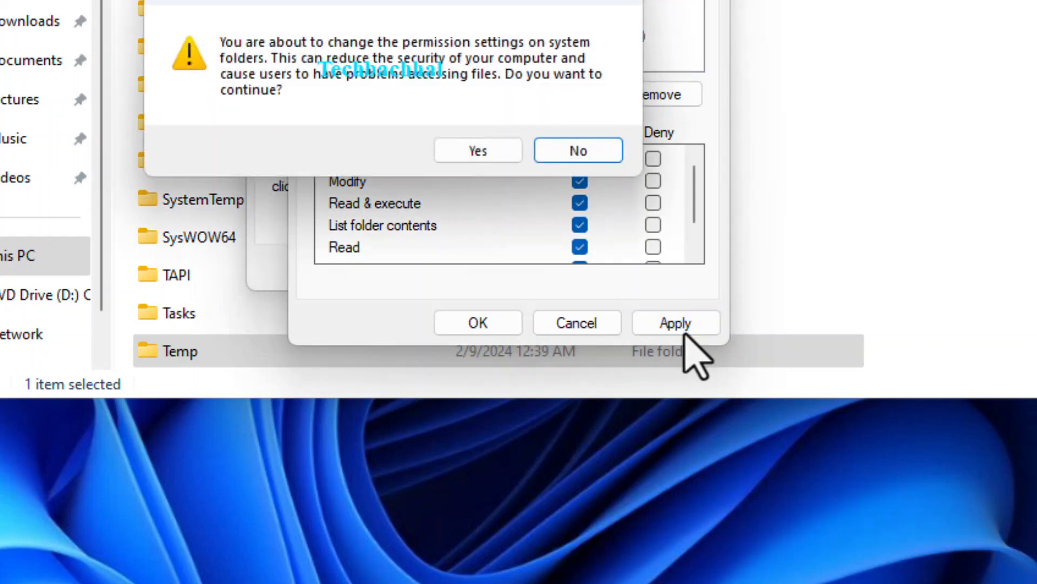
{"action": "mouse_move", "coordinate": [478, 150]}
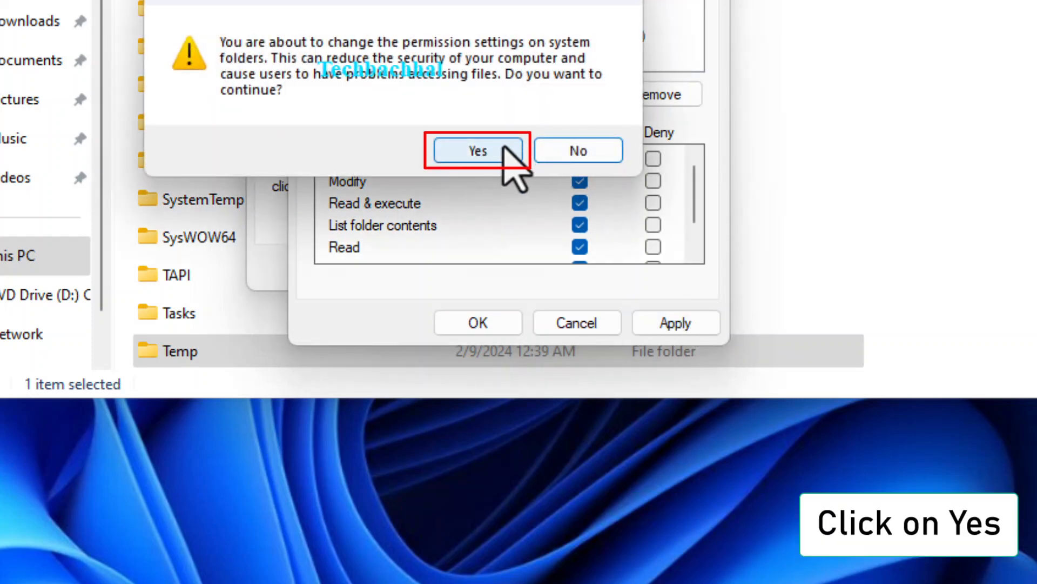
Confirm the system-folder warning, continue past access denied, and close the permissions and properties dialogs.
{"action": "left_click", "coordinate": [478, 150]}
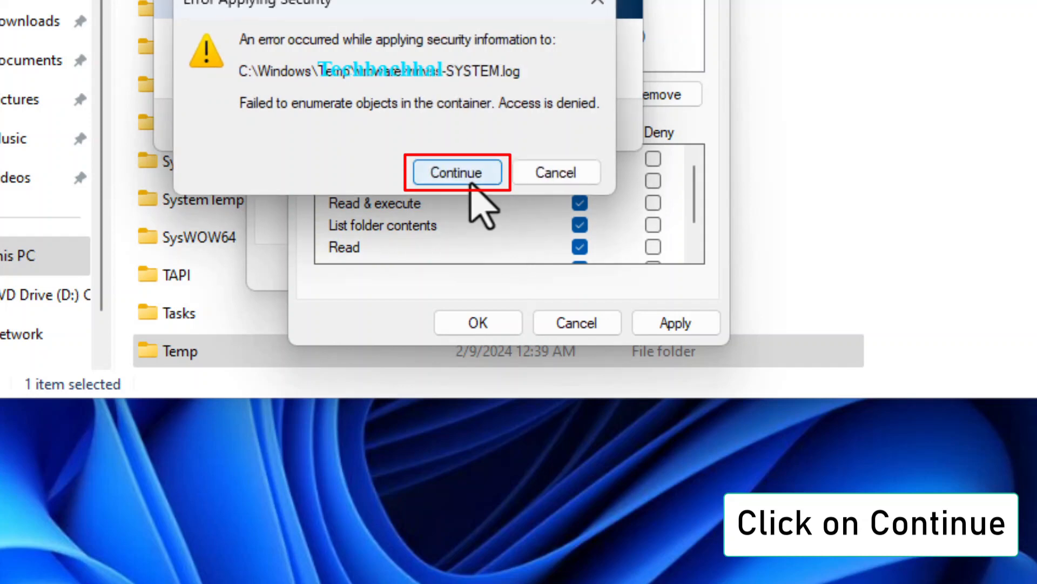
{"action": "left_click", "coordinate": [455, 171]}
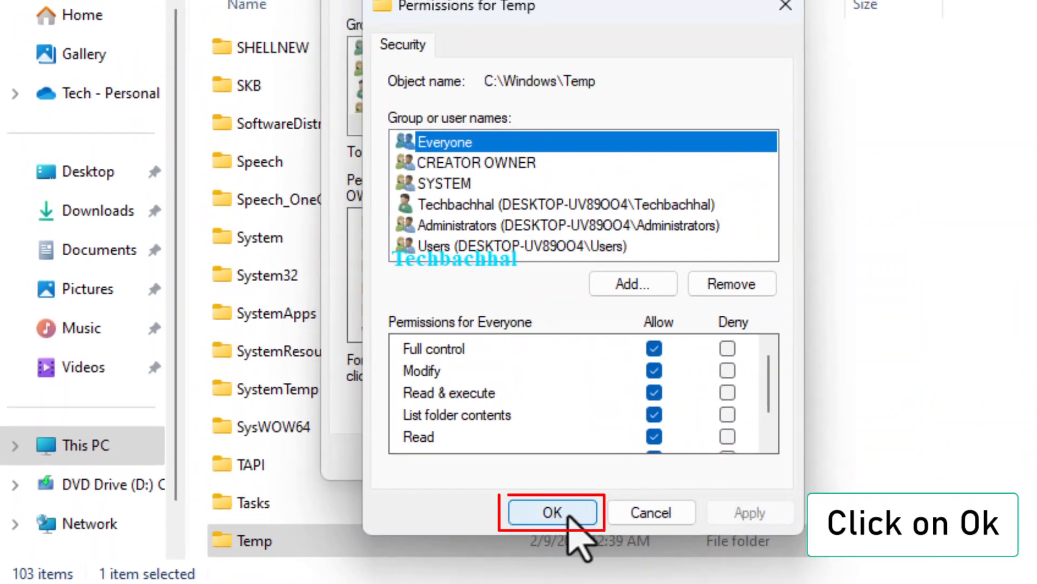
{"action": "left_click", "coordinate": [552, 512]}
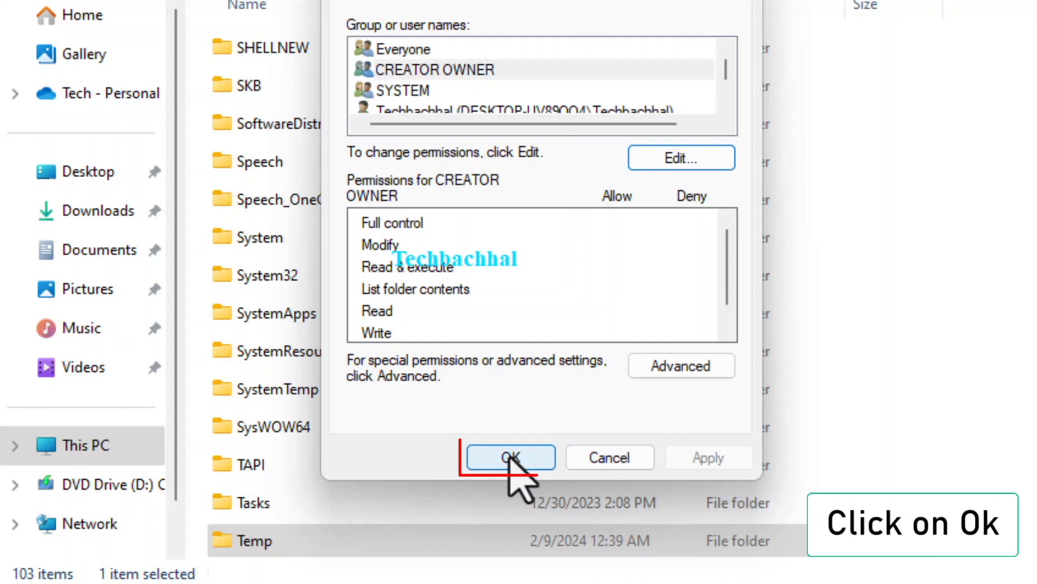
{"action": "left_click", "coordinate": [509, 457]}
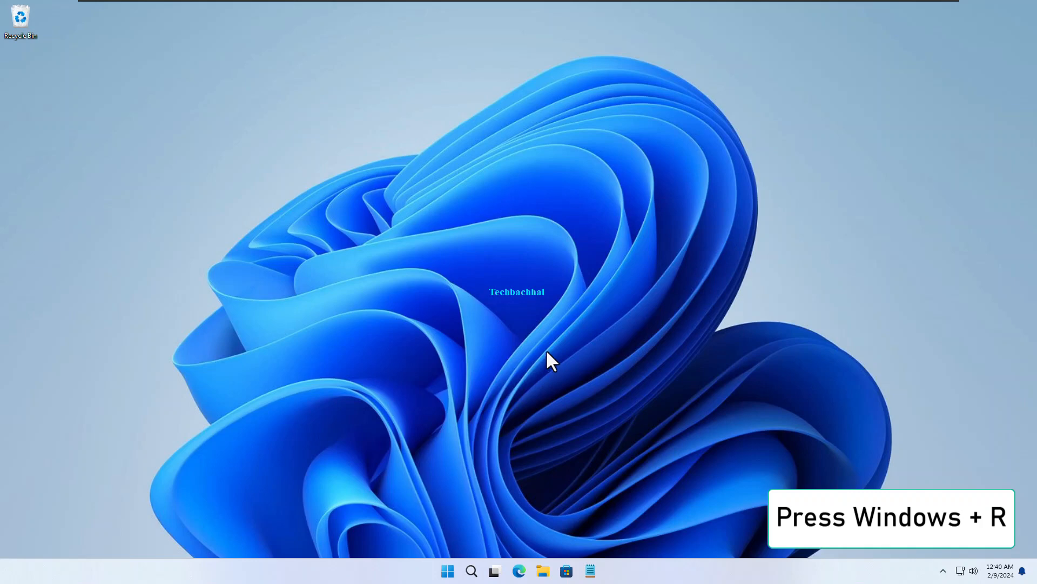
Run '%temp%' to reach the user's AppData\Local\Temp folder.
{"action": "key", "text": "Win+R"}
{"action": "type", "text": "temp"}
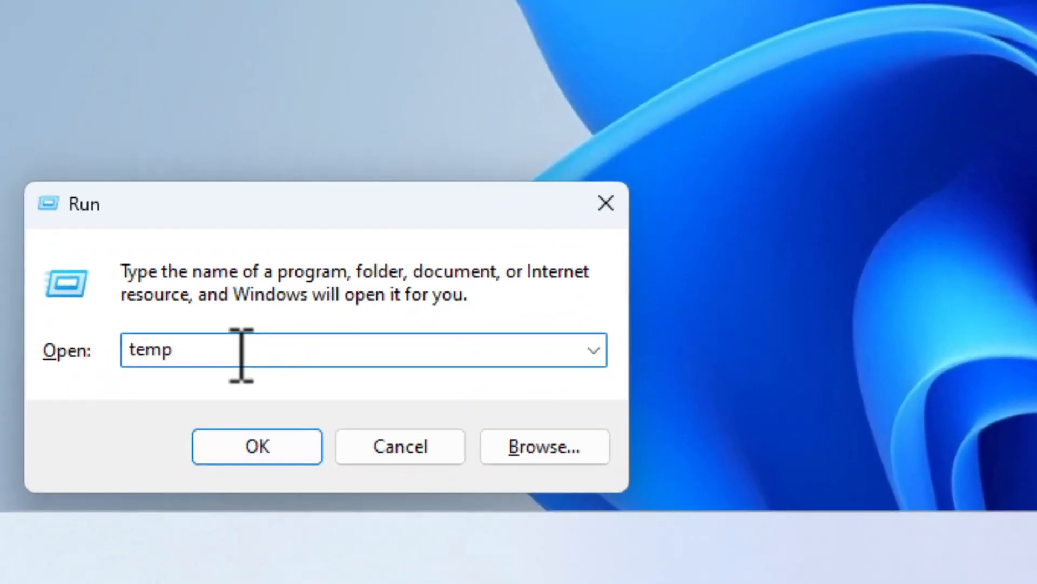
{"action": "type", "text": "%"}
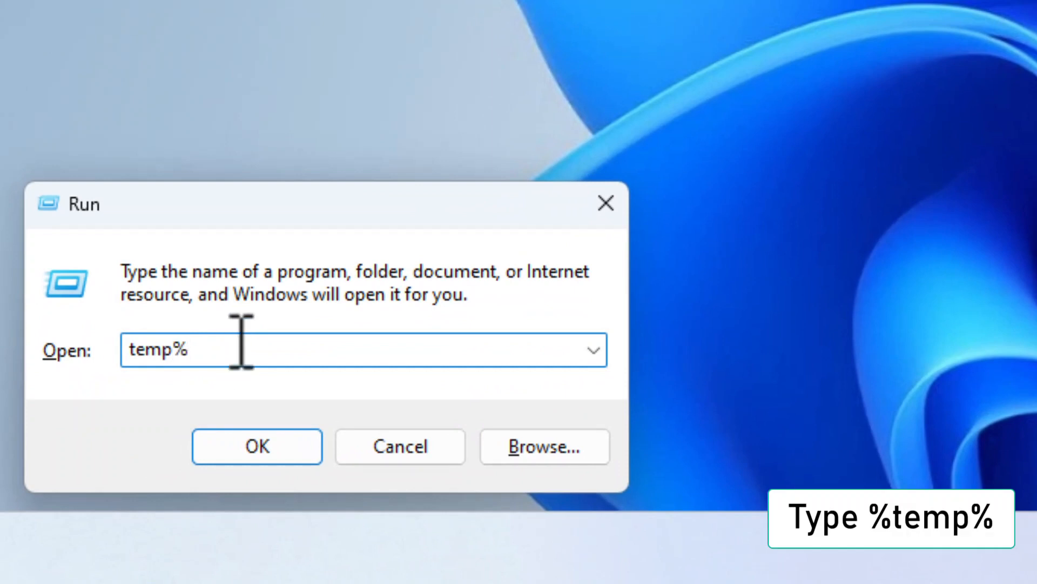
{"action": "mouse_move", "coordinate": [249, 324]}
{"action": "type", "text": "%"}
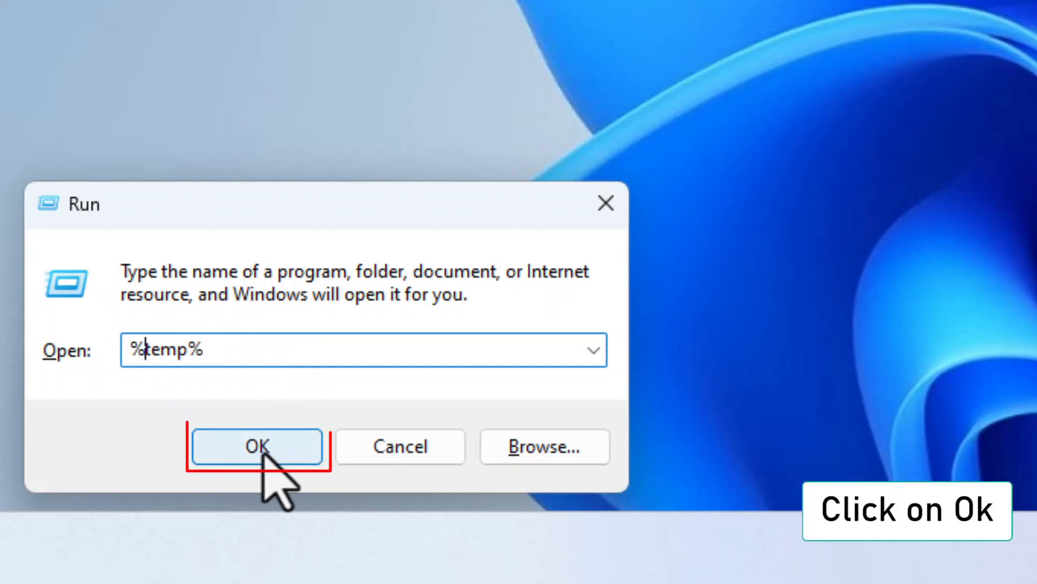
{"action": "left_click", "coordinate": [257, 445]}
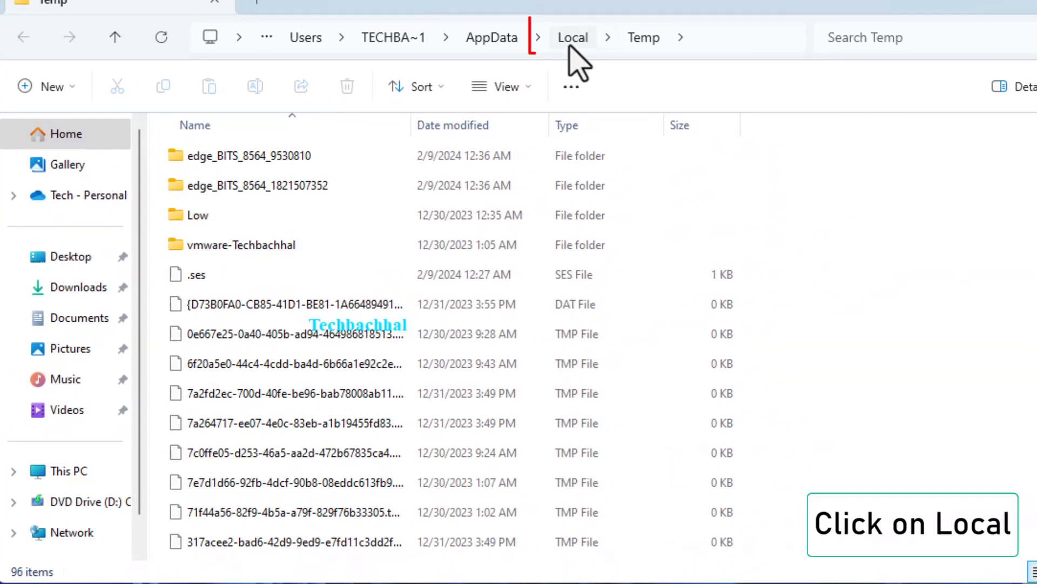
Navigate up to the Local folder and bring up Properties for its Temp folder.
{"action": "left_click", "coordinate": [572, 37]}
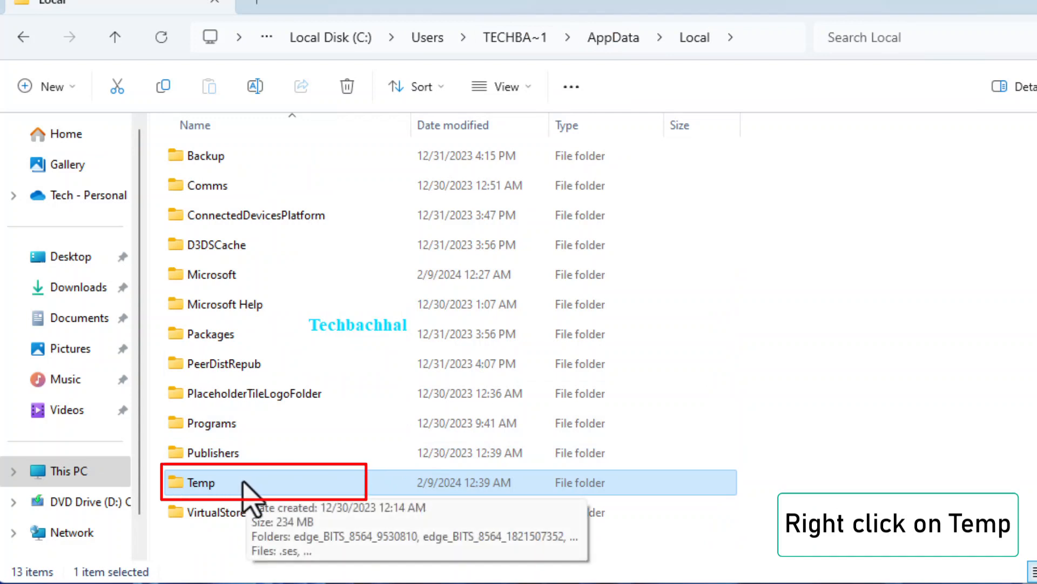
{"action": "right_click", "coordinate": [199, 482]}
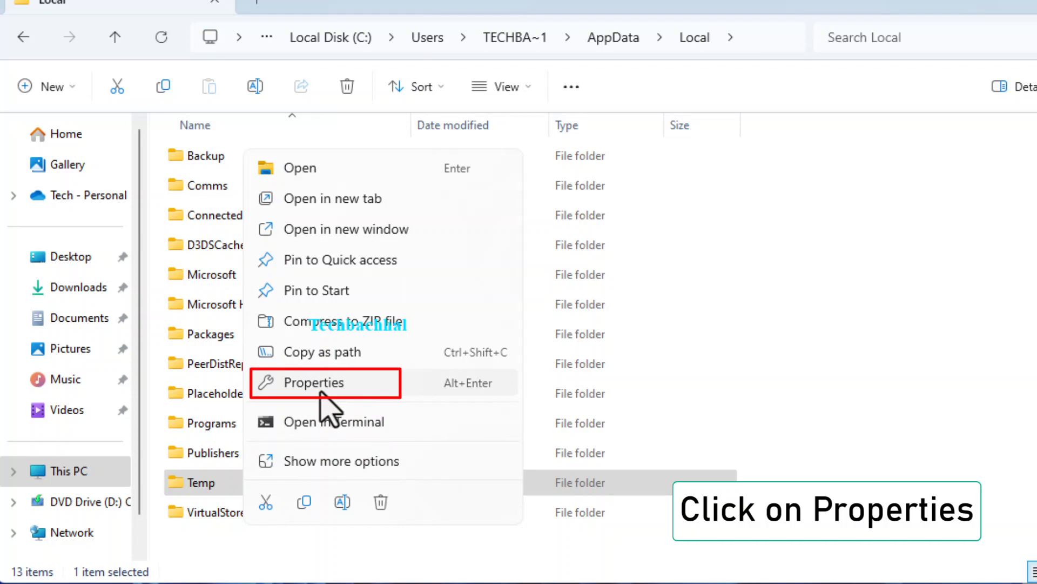
{"action": "left_click", "coordinate": [317, 382]}
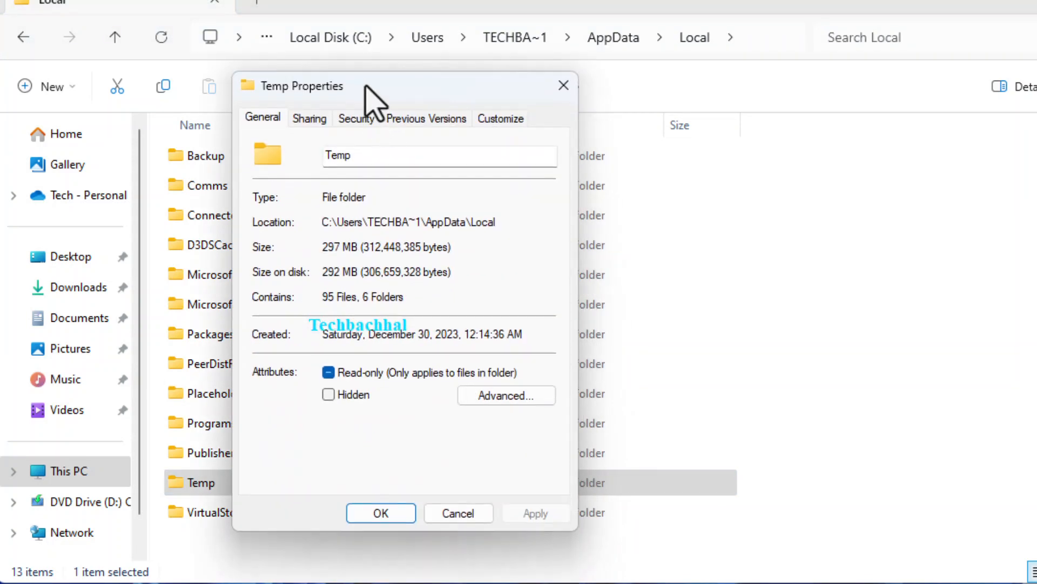
From the Security permissions editor of the local Temp folder, begin adding a new group entry.
{"action": "left_click_drag", "start_coordinate": [371, 84], "coordinate": [477, 28]}
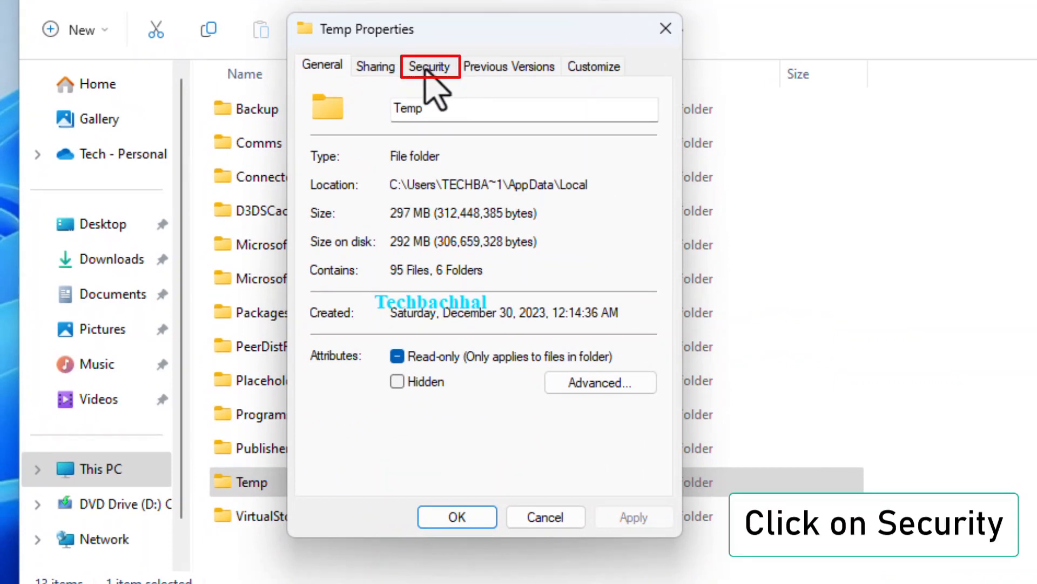
{"action": "left_click", "coordinate": [429, 66]}
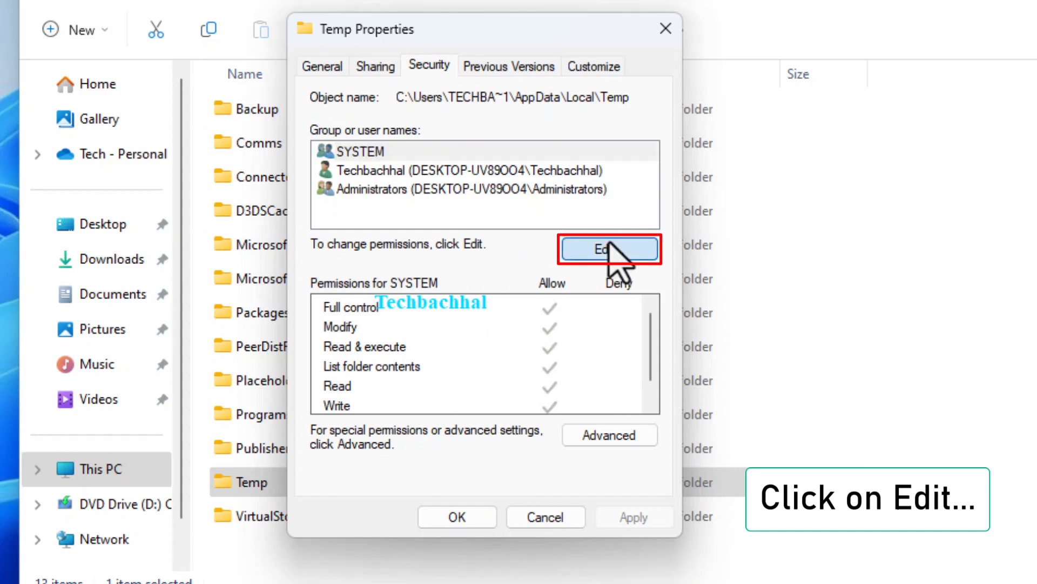
{"action": "left_click", "coordinate": [609, 249]}
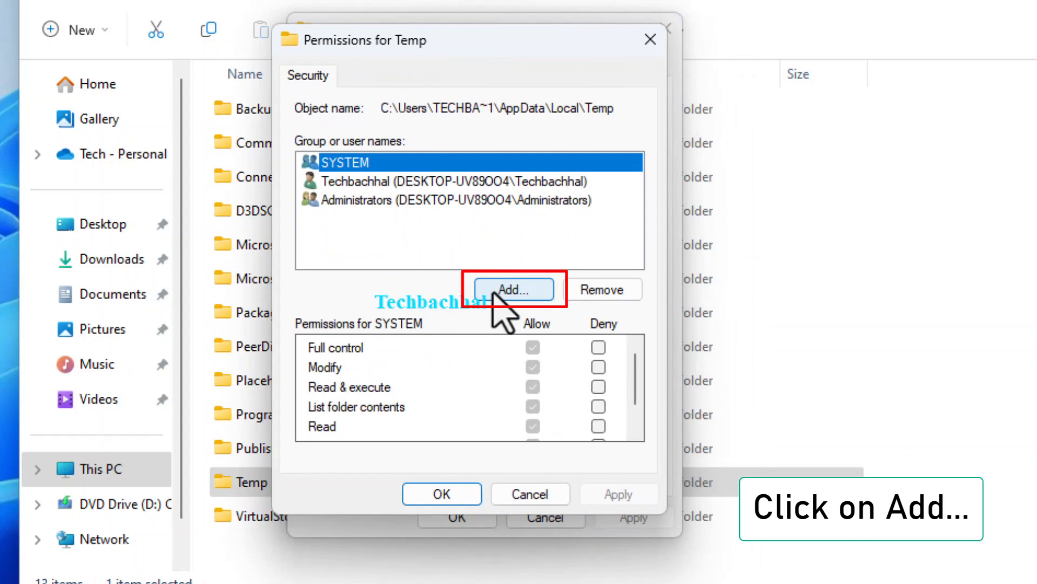
{"action": "left_click", "coordinate": [513, 290]}
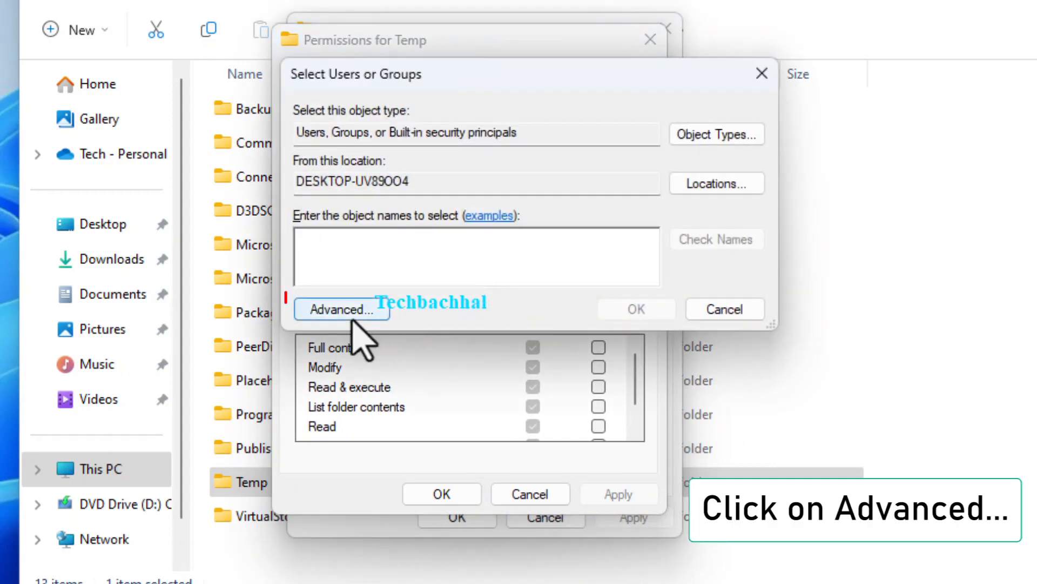
{"action": "left_click", "coordinate": [341, 309]}
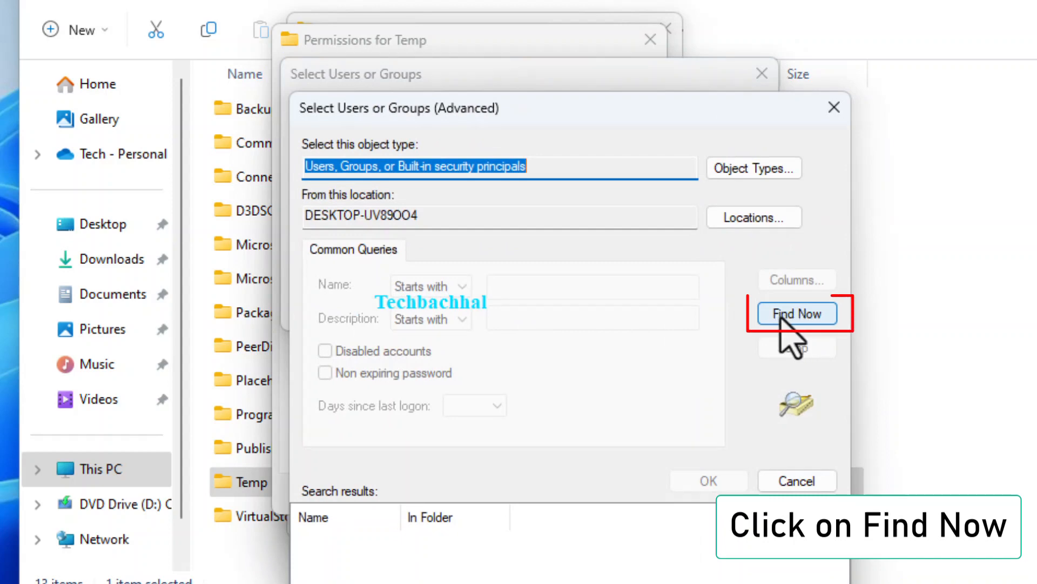
Search with Find Now, choose Everyone, and add it to the folder's permission list.
{"action": "left_click", "coordinate": [797, 313]}
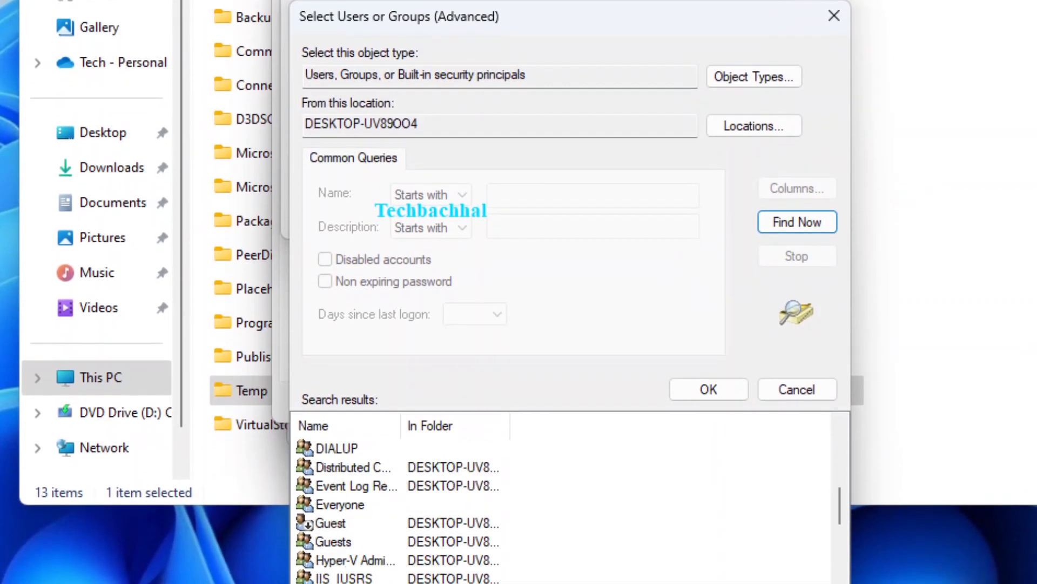
{"action": "left_click", "coordinate": [344, 504]}
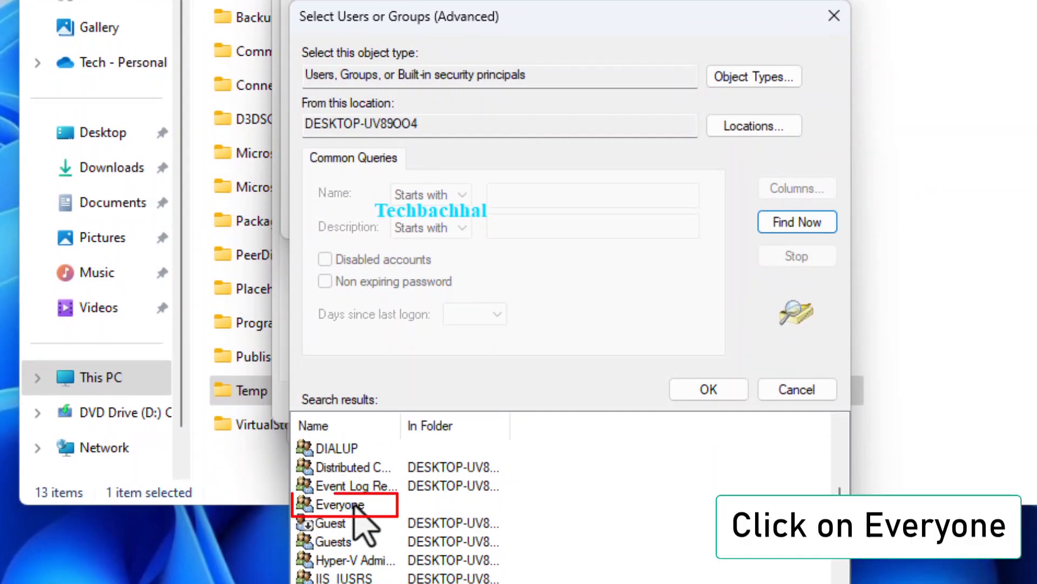
{"action": "left_click", "coordinate": [343, 504]}
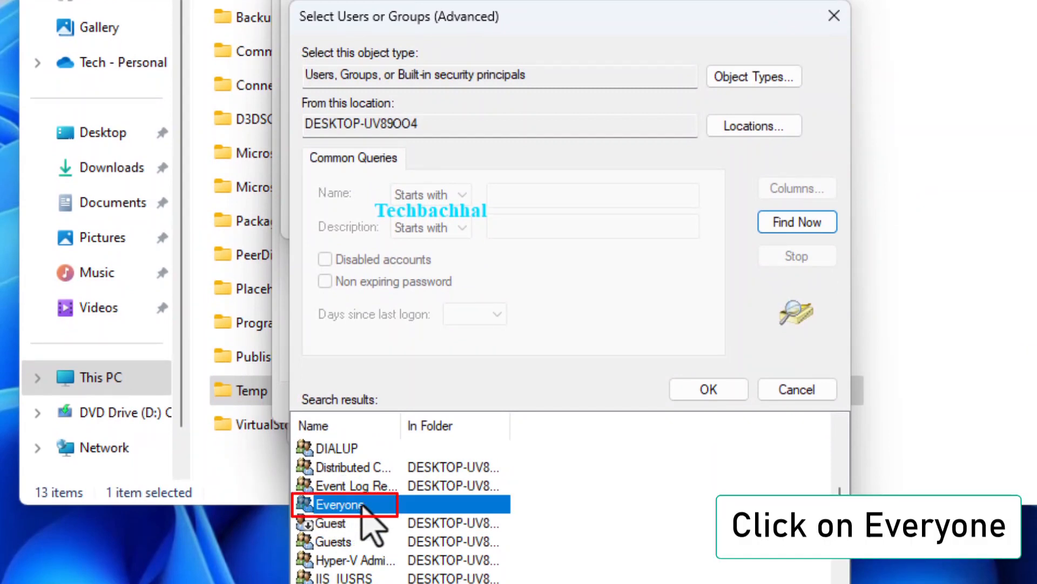
{"action": "left_click", "coordinate": [708, 388]}
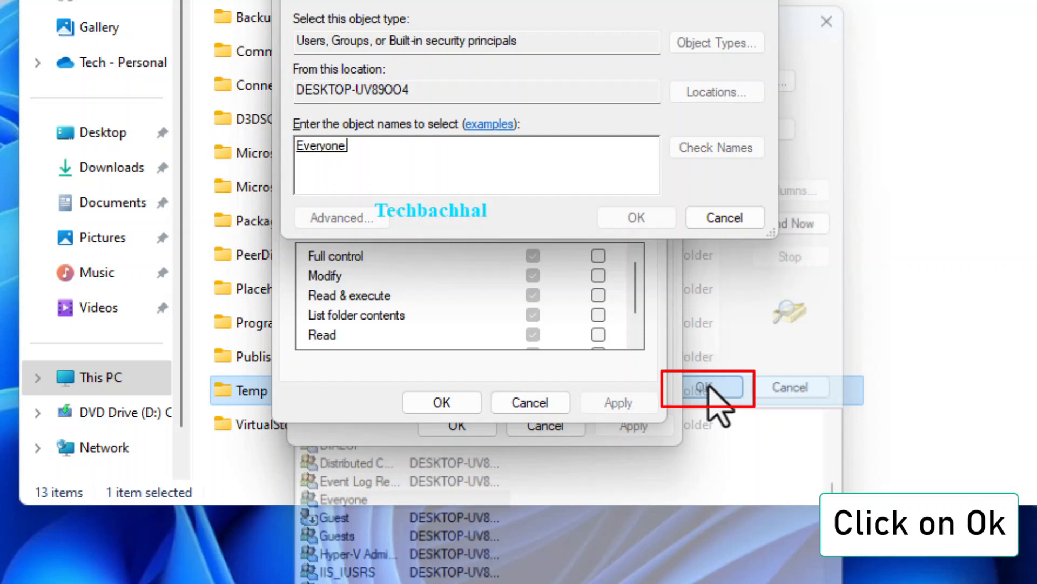
{"action": "left_click", "coordinate": [707, 387]}
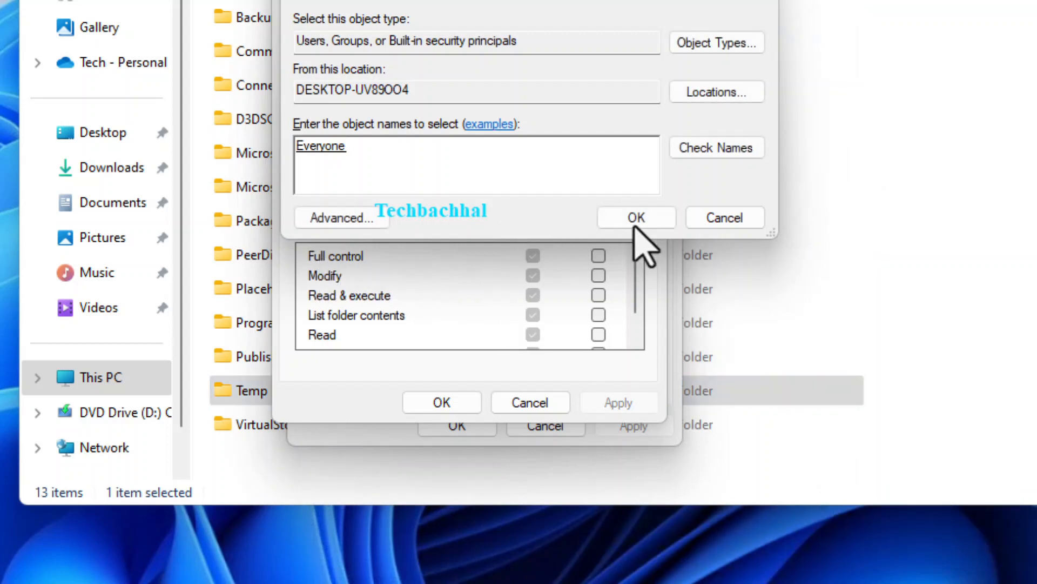
{"action": "left_click", "coordinate": [635, 218]}
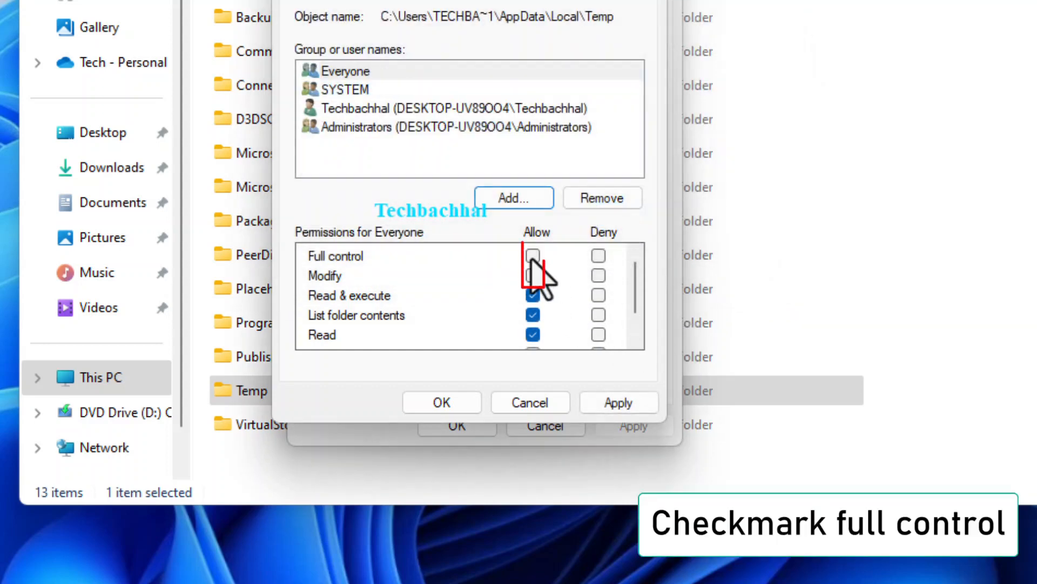
Allow Full control for Everyone on the local Temp folder, apply, and close everything back to the desktop.
{"action": "left_click", "coordinate": [533, 256]}
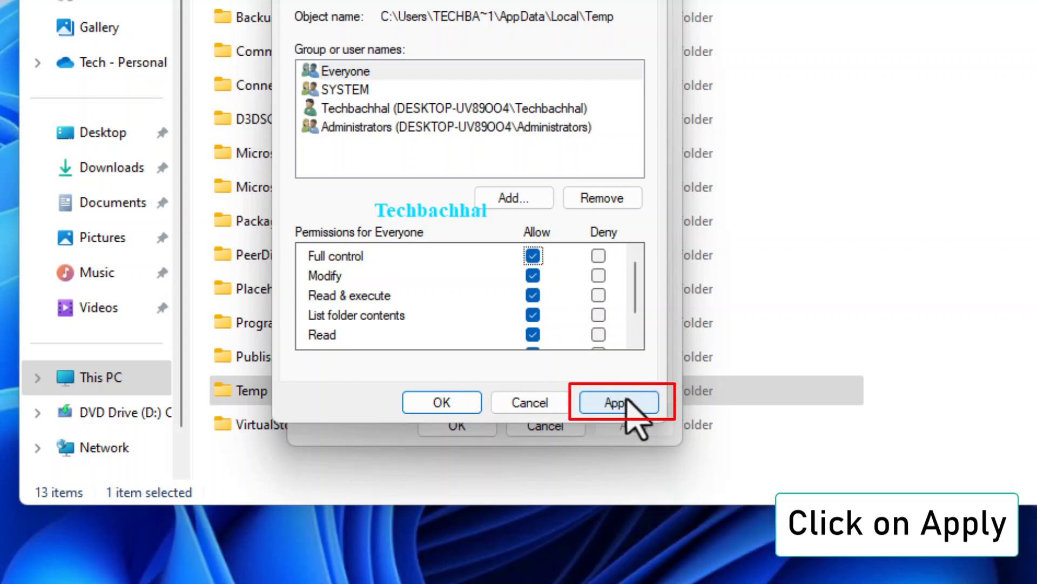
{"action": "left_click", "coordinate": [618, 402]}
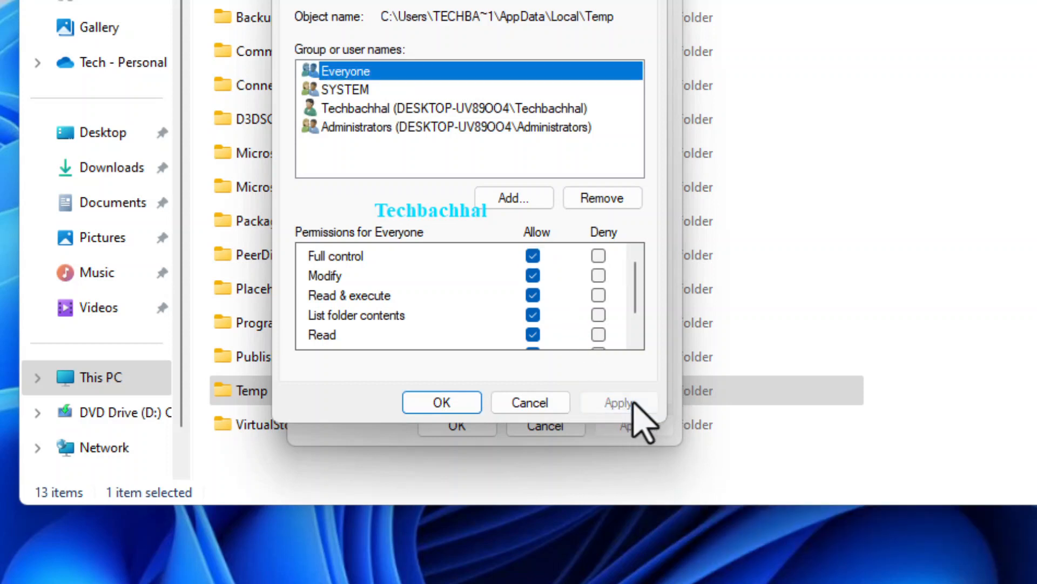
{"action": "left_click", "coordinate": [441, 402]}
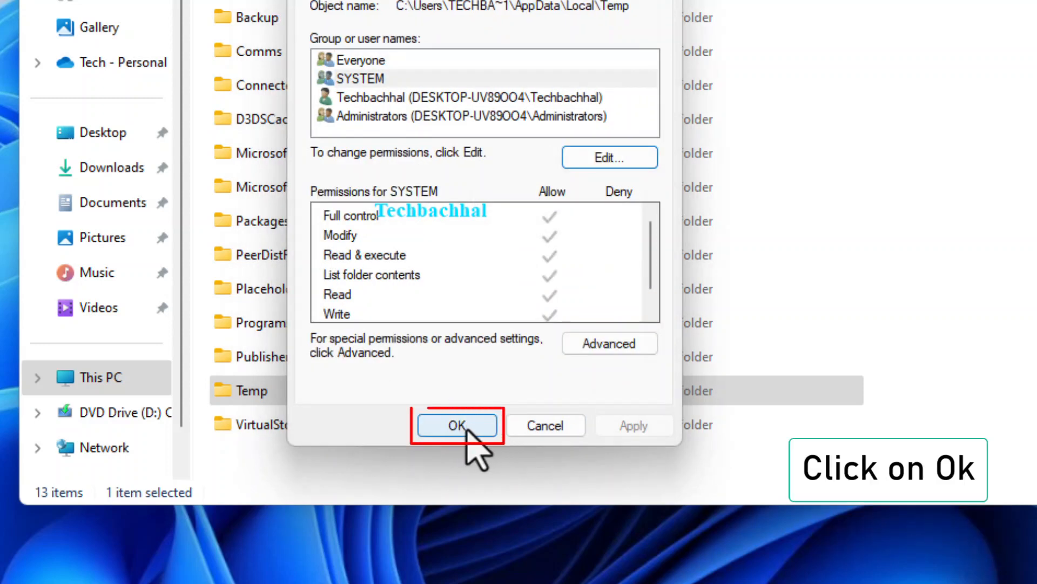
{"action": "left_click", "coordinate": [456, 425]}
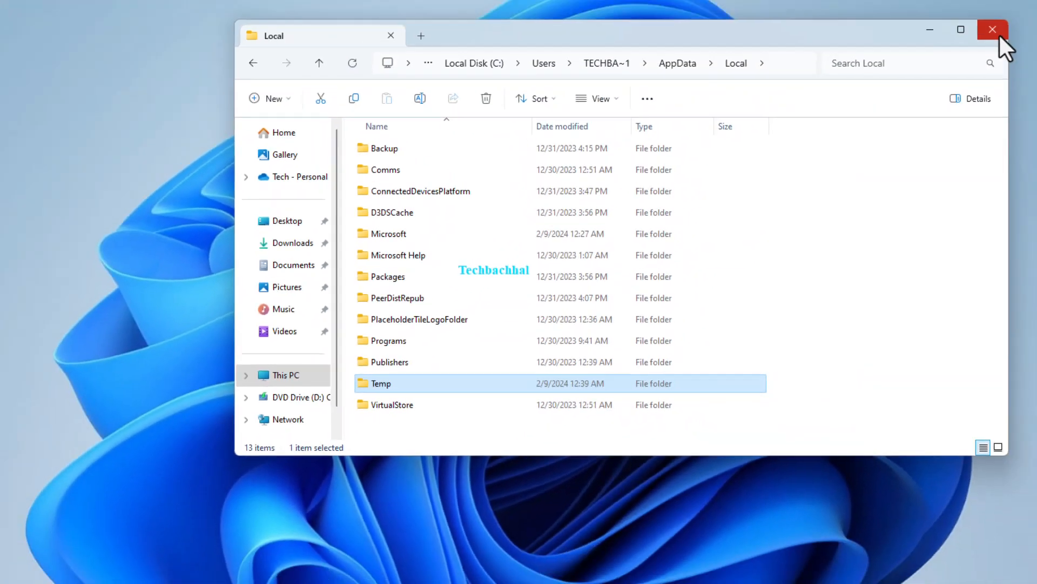
{"action": "left_click", "coordinate": [992, 31]}
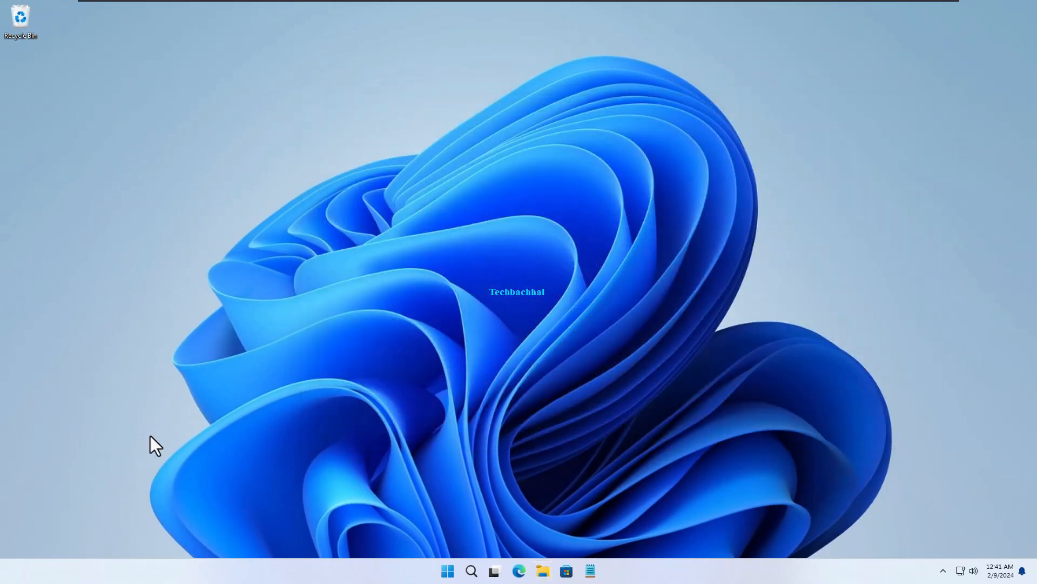